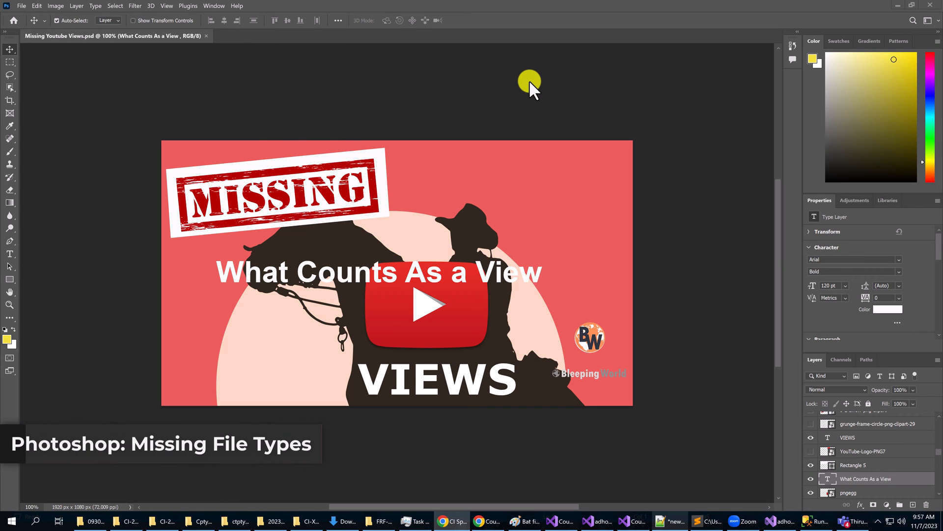
mouse_move(250, 205)
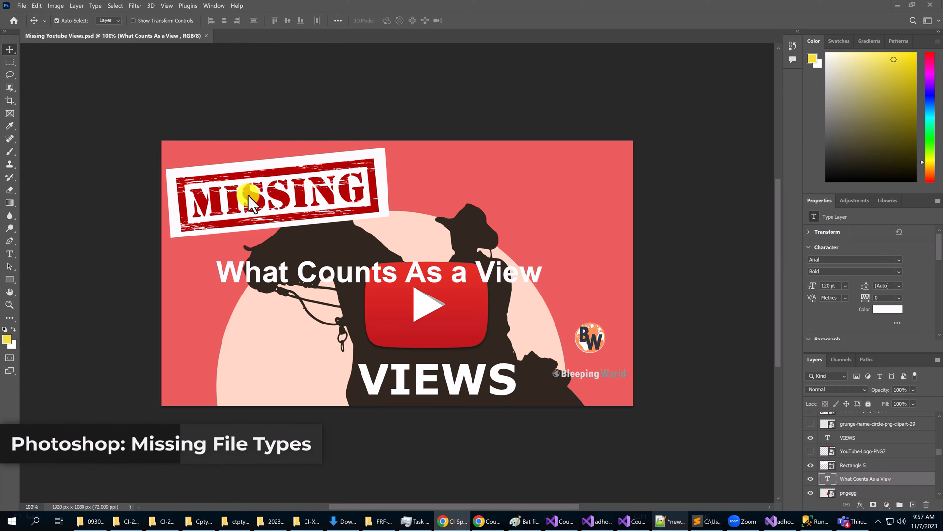
mouse_move(457, 279)
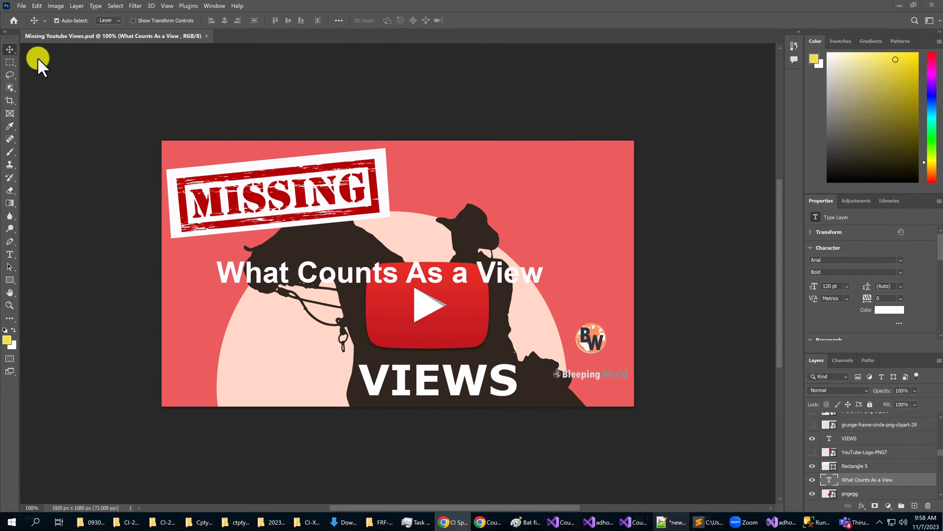
Check which file types the Save As dialog currently offers for the thumbnail
left_click(21, 5)
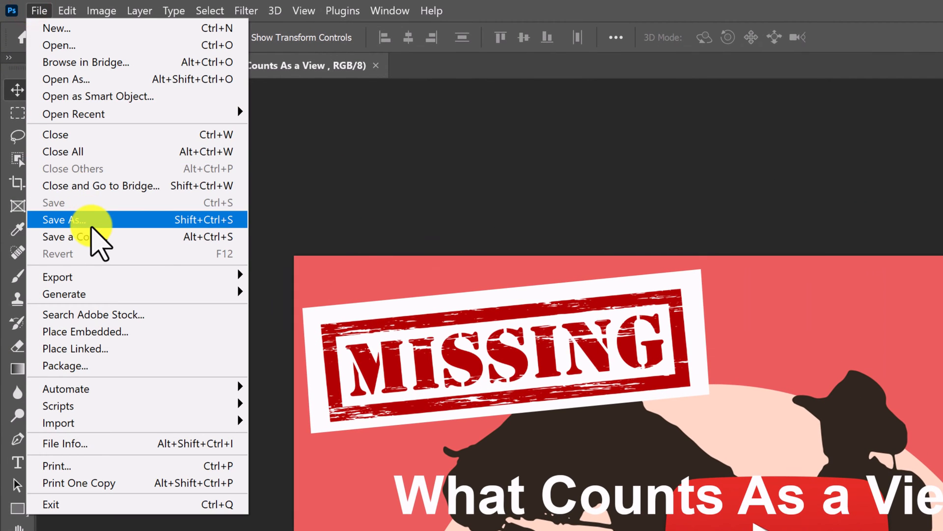
left_click(63, 219)
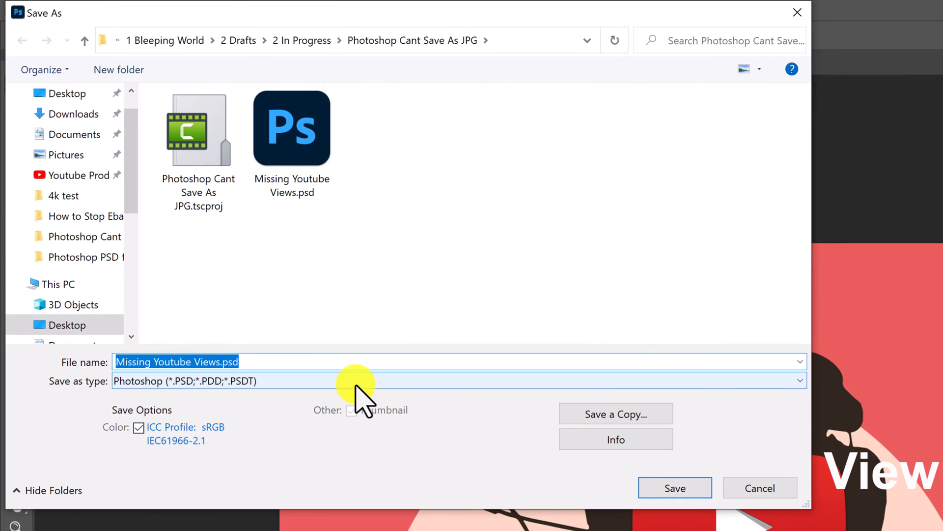
left_click(458, 381)
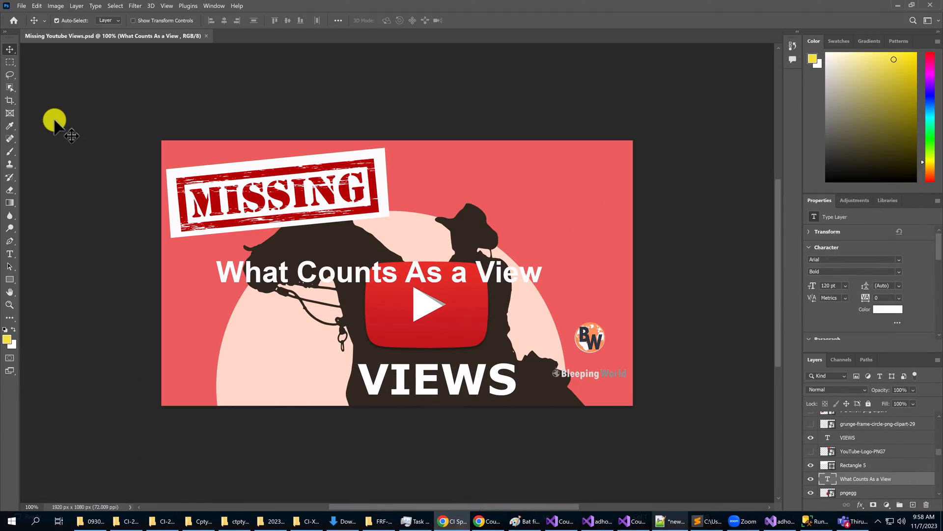
Switch to the Export As dialog via File > Export instead
left_click(21, 5)
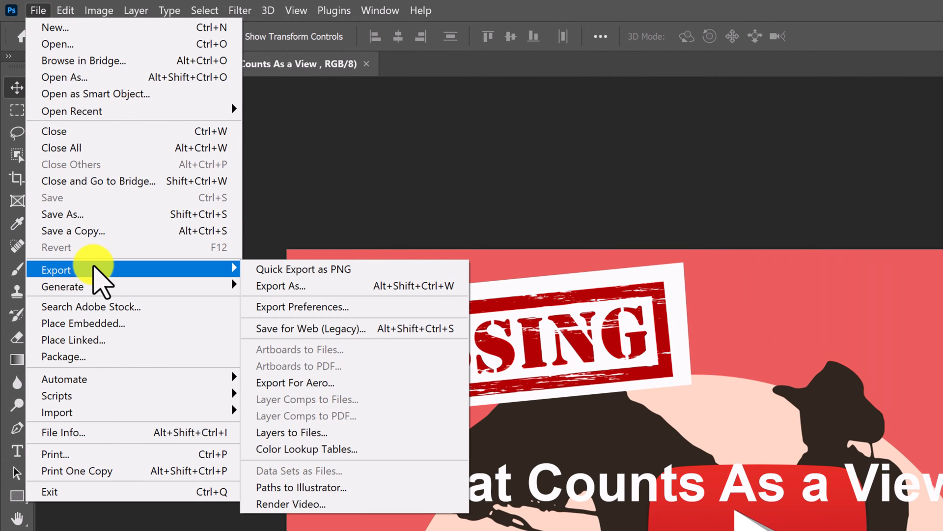
mouse_move(280, 286)
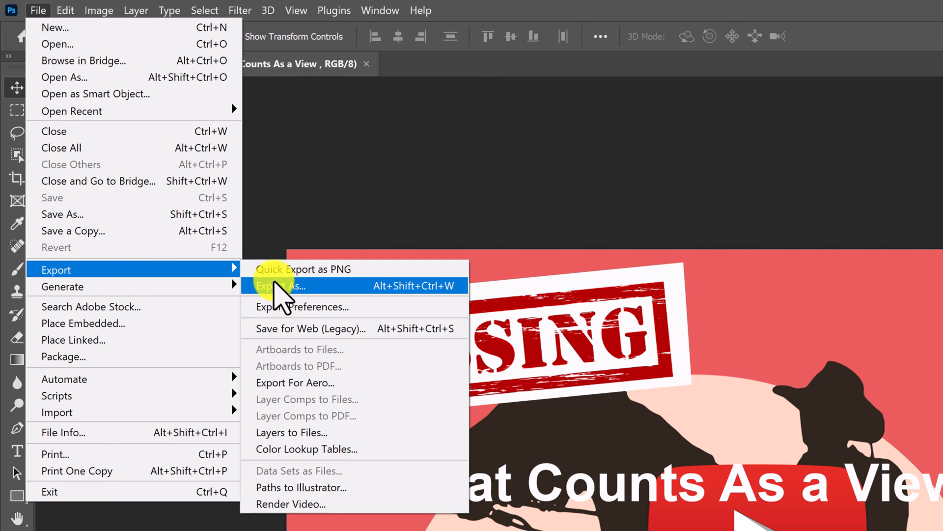
left_click(278, 286)
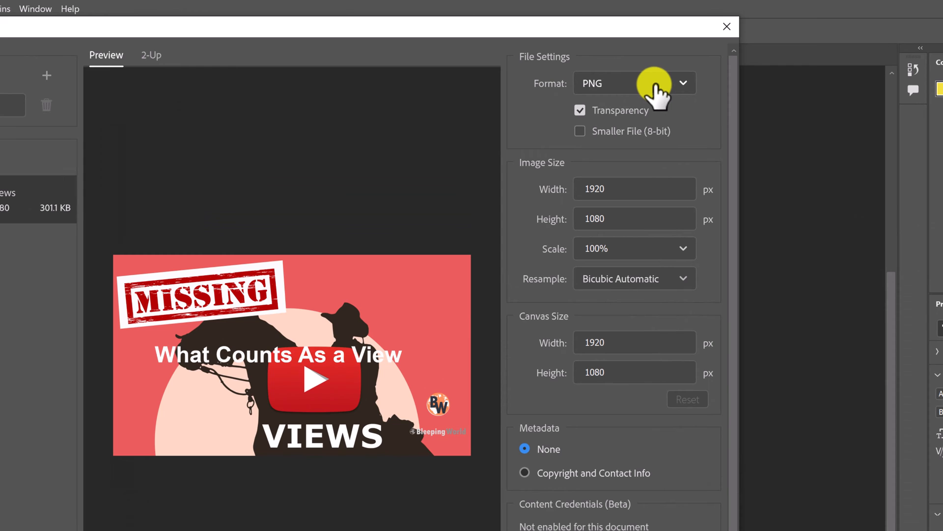
Review the Export As format list (PNG, JPG, GIF) and choose JPG
left_click(634, 83)
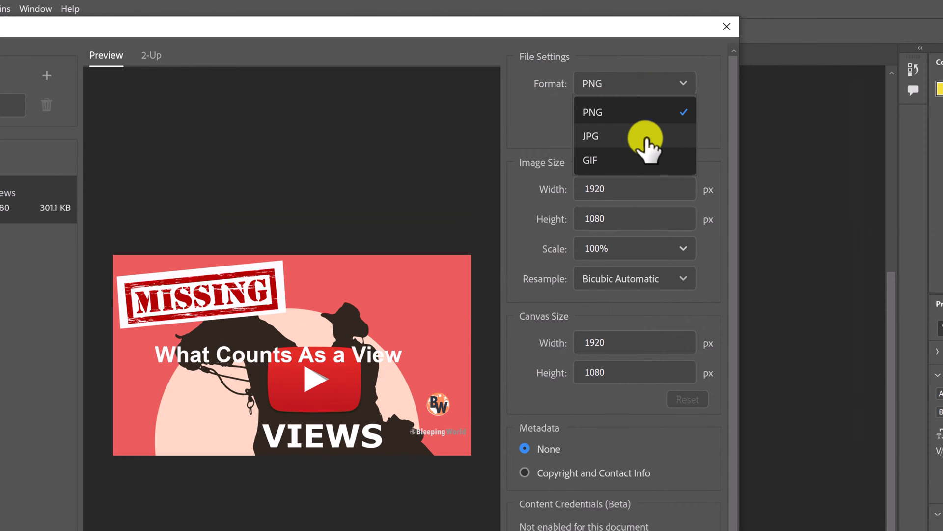
mouse_move(632, 163)
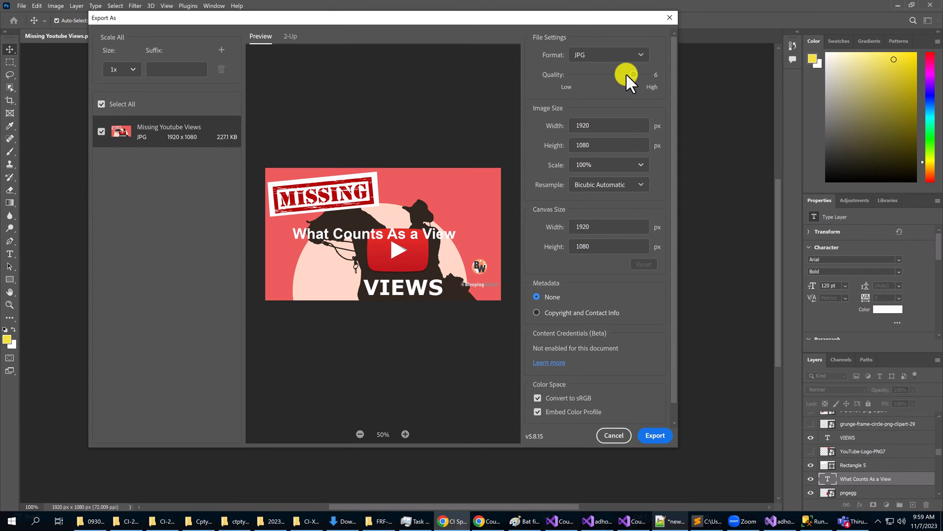
left_click_drag(628, 75, 624, 75)
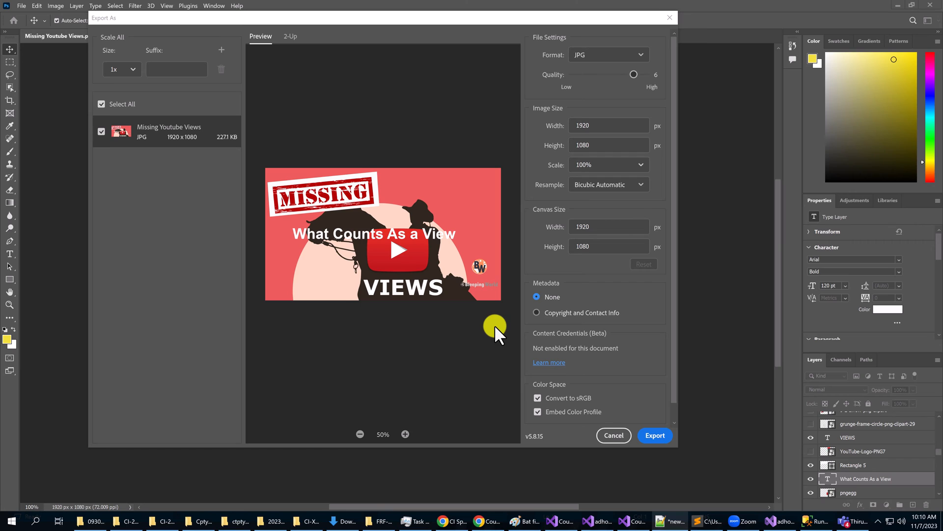
mouse_move(475, 337)
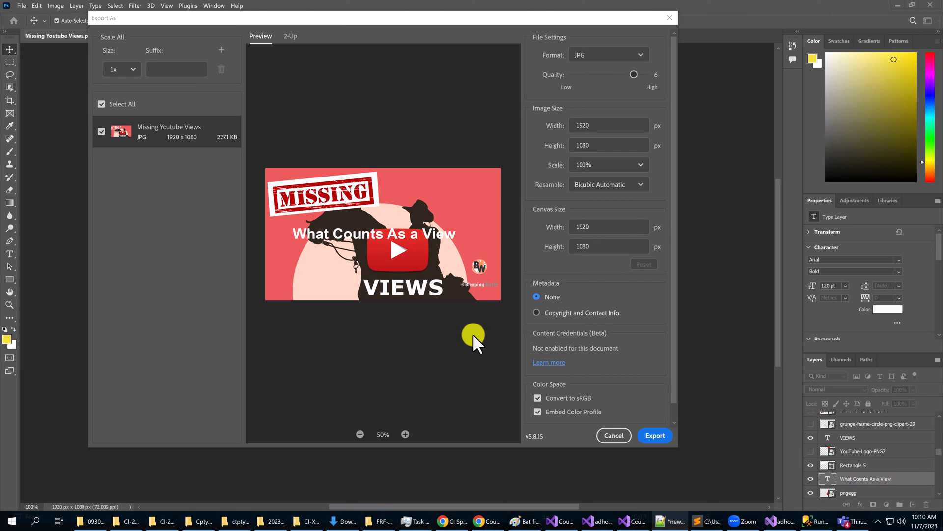
mouse_move(477, 343)
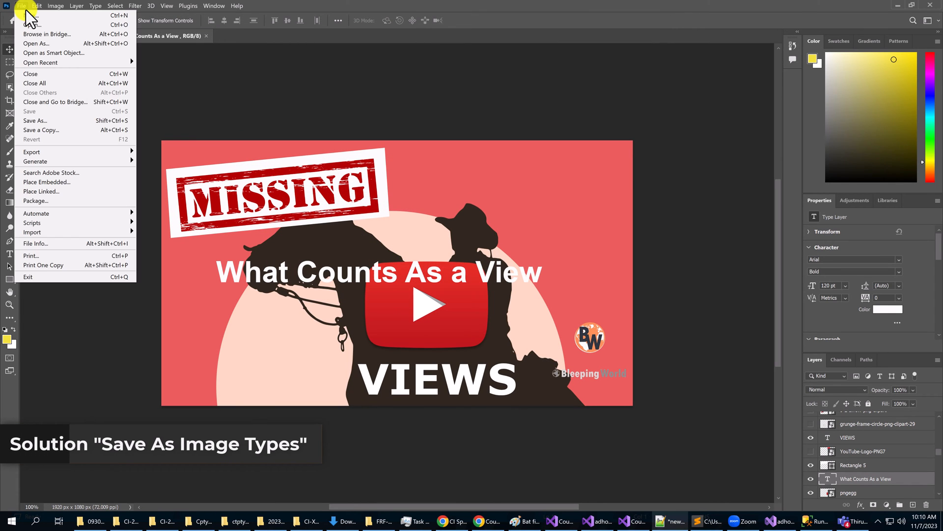
Enable legacy "Save As" in the File Handling preferences and confirm
left_click(39, 6)
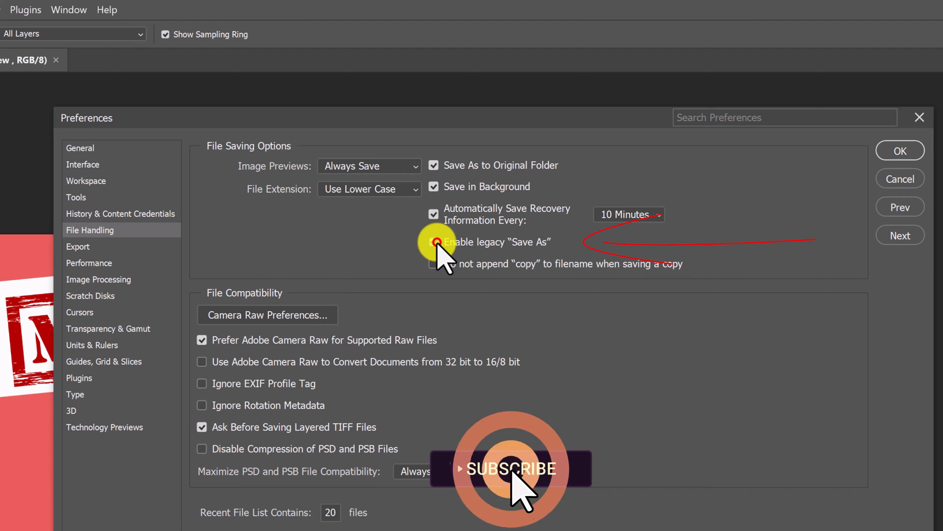
left_click(433, 242)
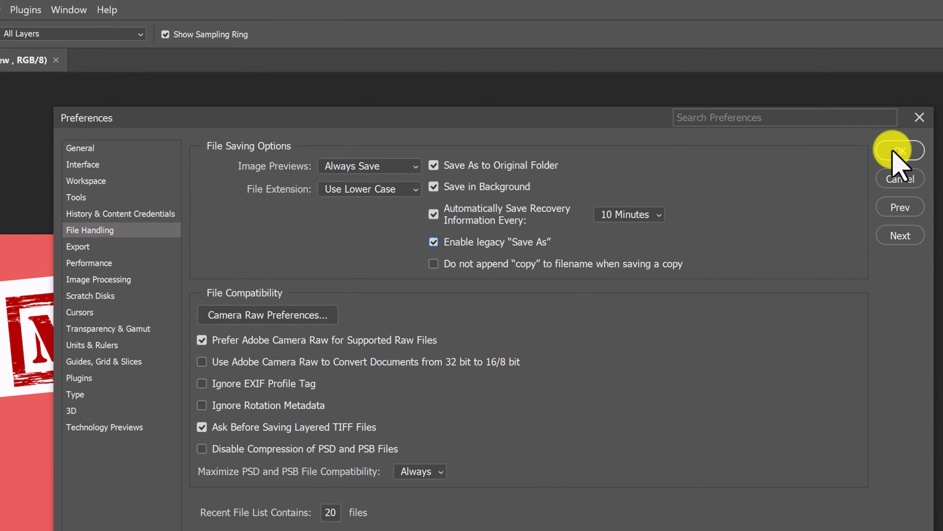
left_click(896, 150)
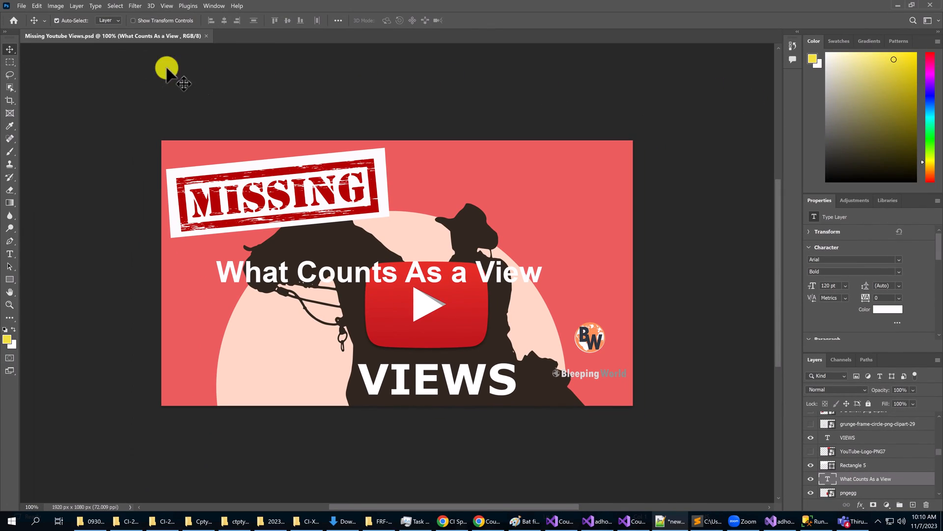
Reopen Save As for the thumbnail, its type list now including JPEG, PNG and GIF
left_click(21, 6)
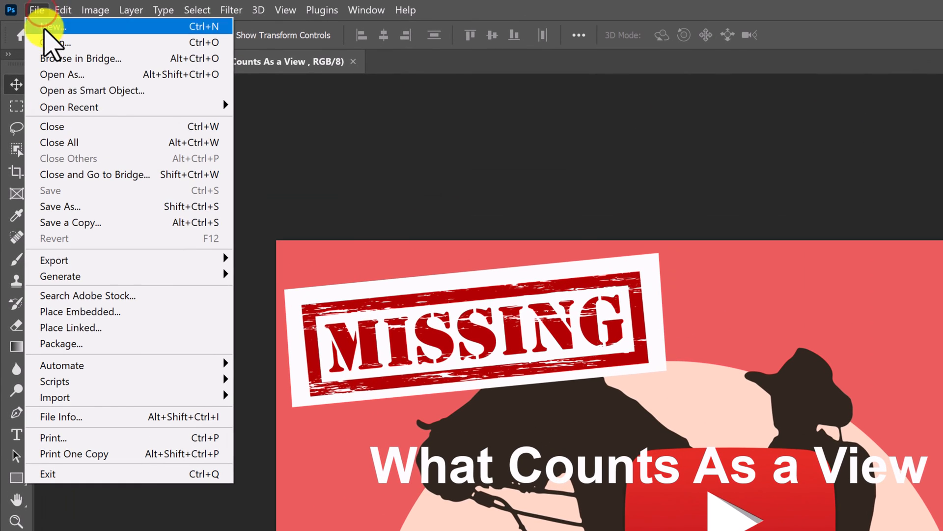
mouse_move(73, 206)
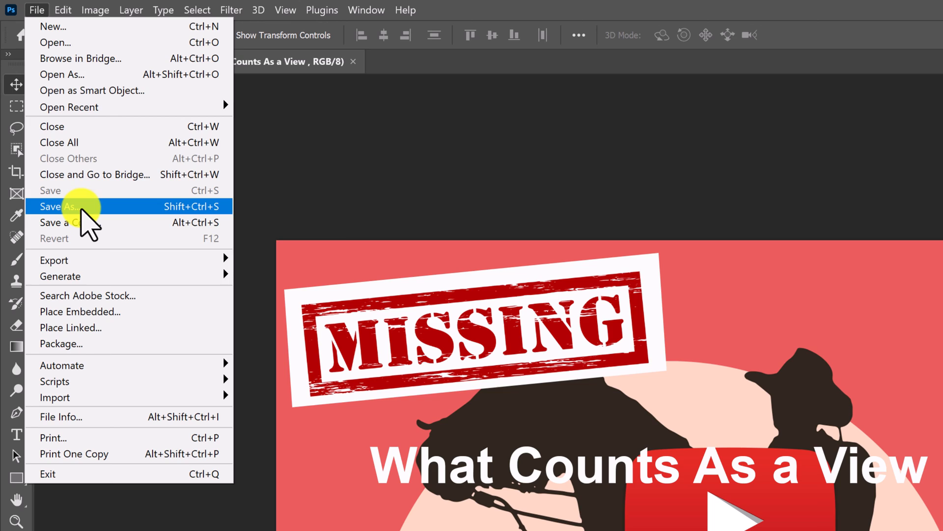
left_click(58, 206)
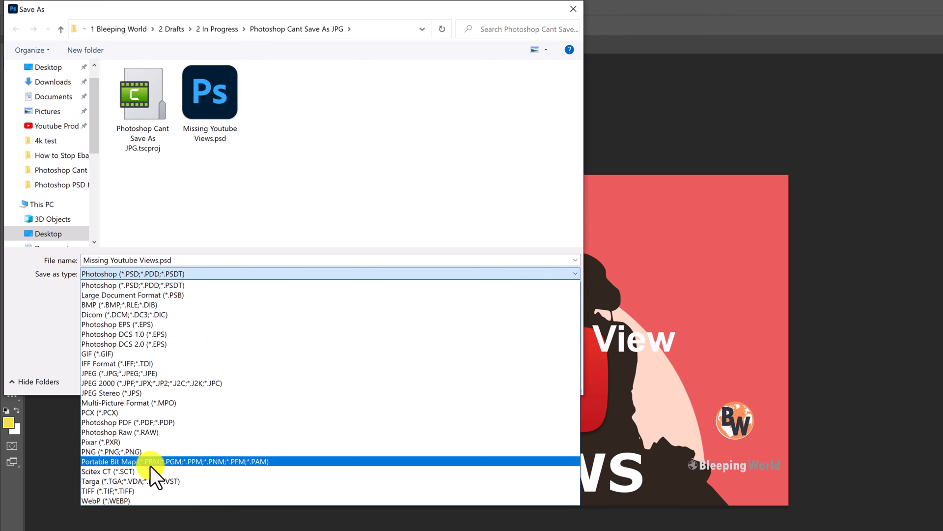
mouse_move(151, 305)
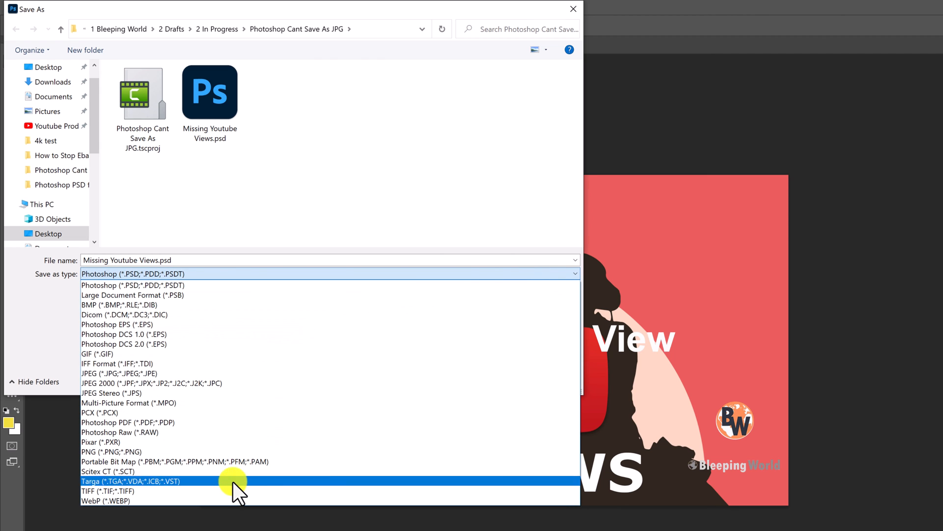
mouse_move(139, 373)
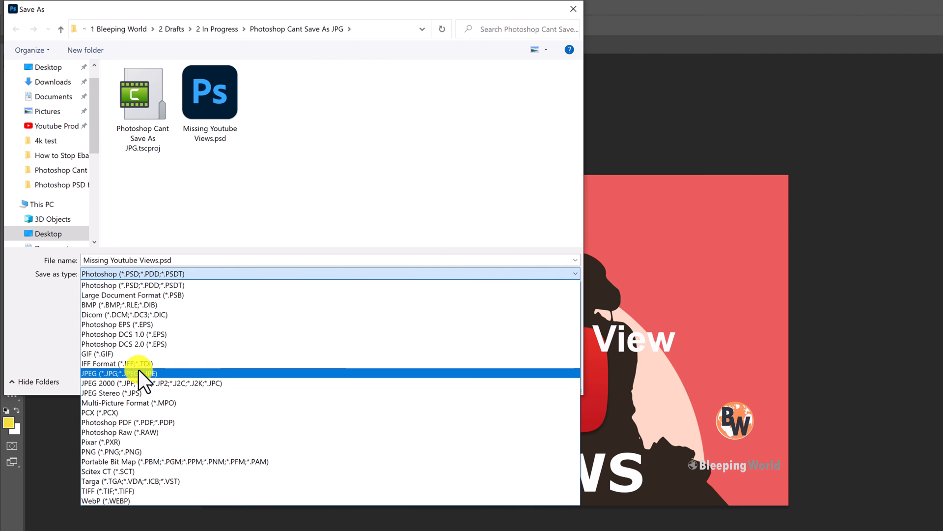